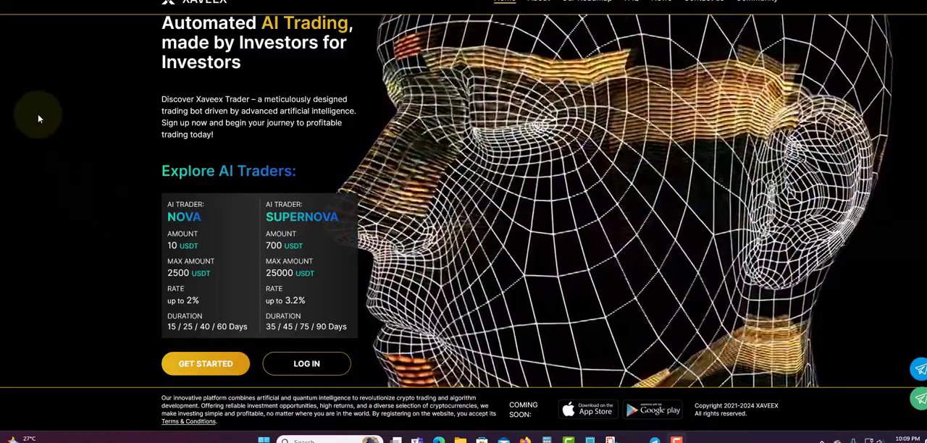
mouse_move(328, 150)
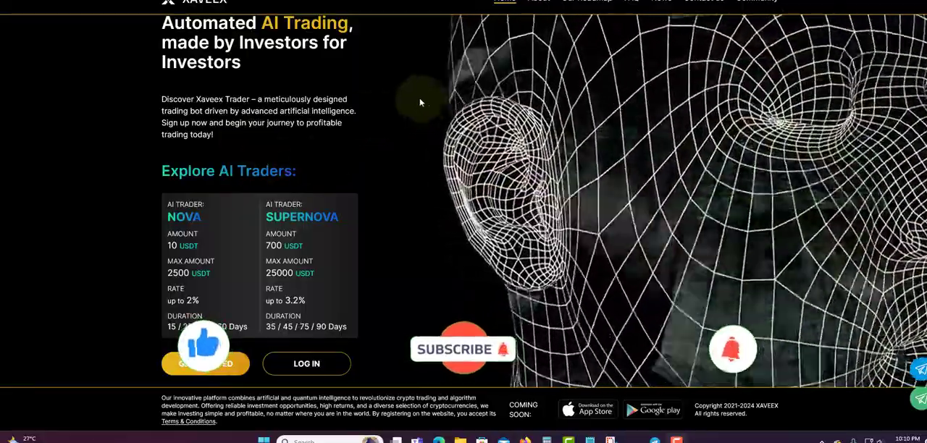
mouse_move(268, 78)
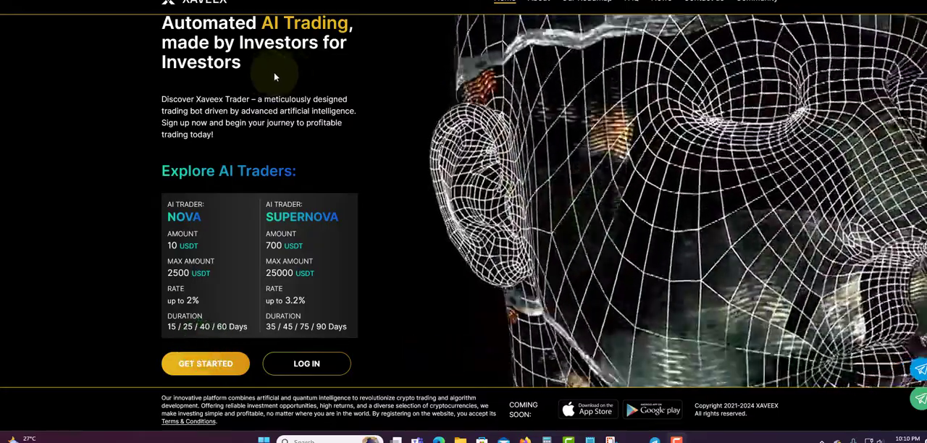
mouse_move(224, 194)
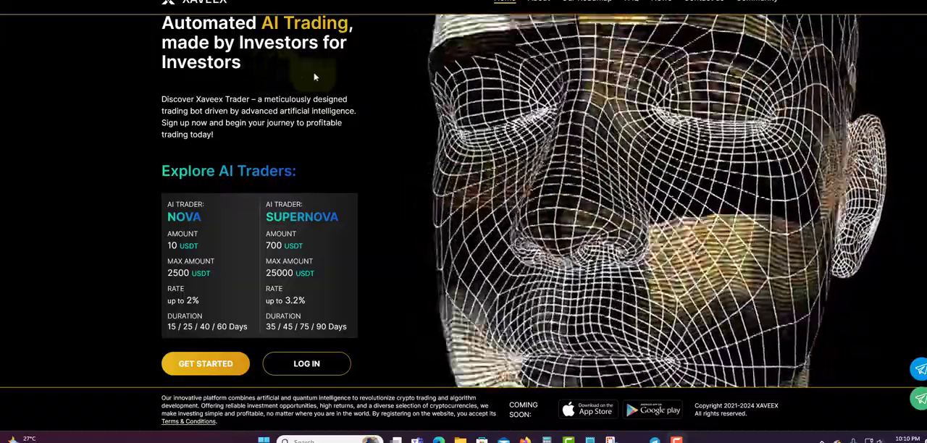
Scroll through the Our Roadmap section to reveal the 2022–2024, 2024–2025 and 2025–2026 milestones
scroll("down", 3)
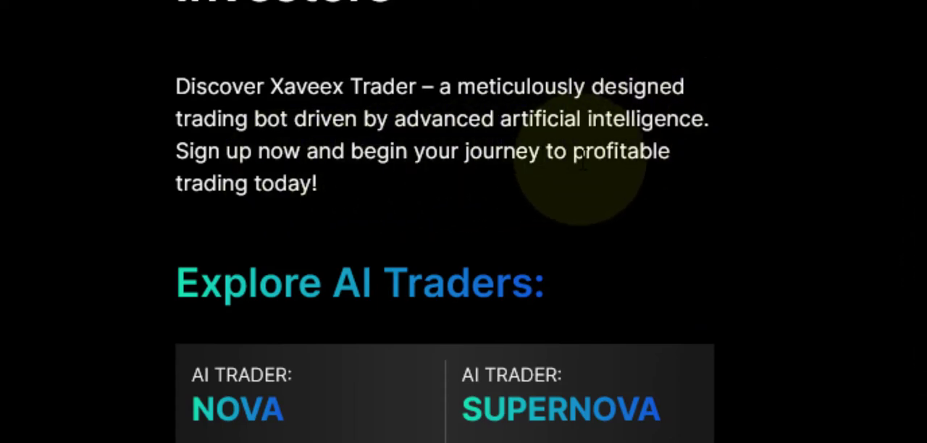
scroll("down", 3)
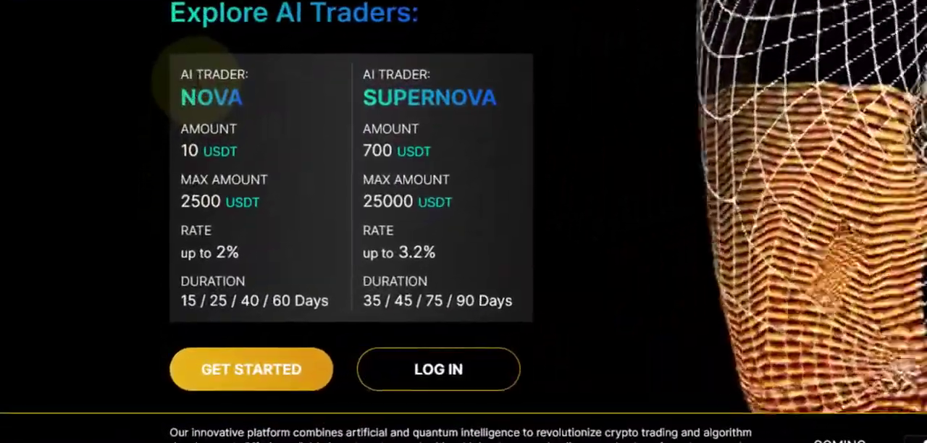
mouse_move(340, 101)
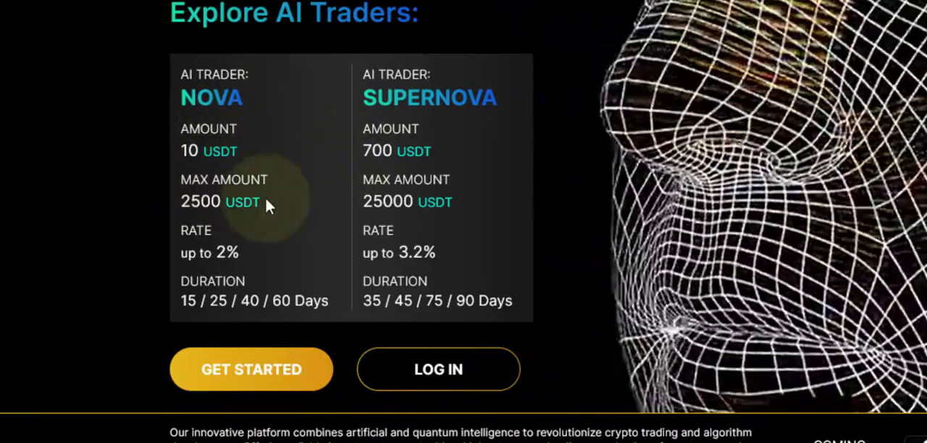
mouse_move(210, 239)
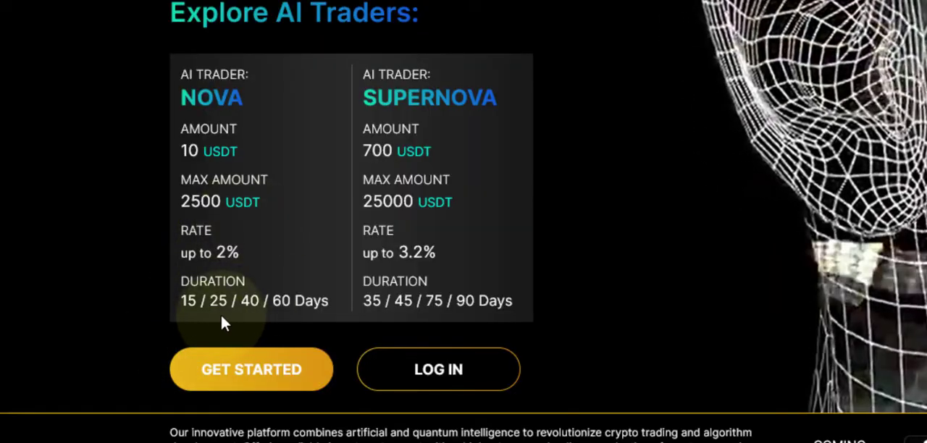
mouse_move(315, 304)
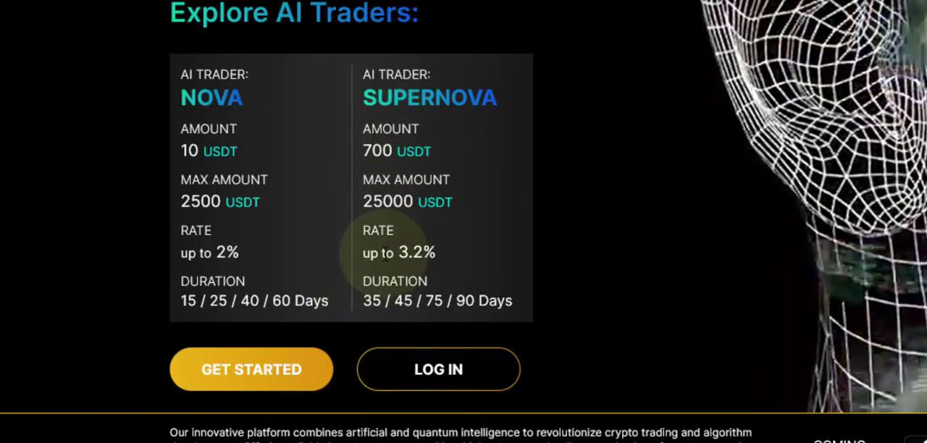
mouse_move(456, 263)
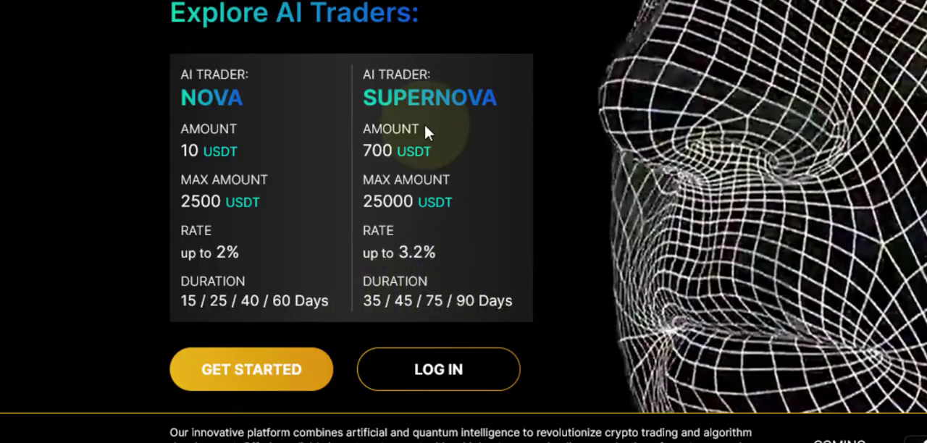
mouse_move(431, 196)
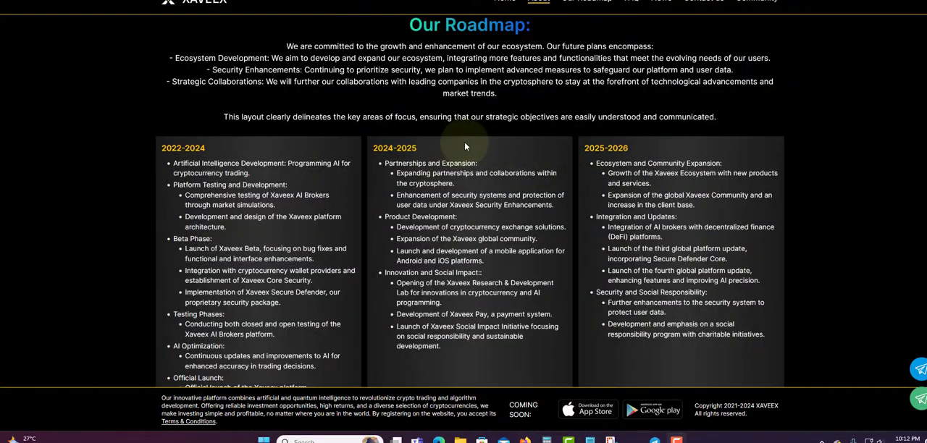
mouse_move(169, 174)
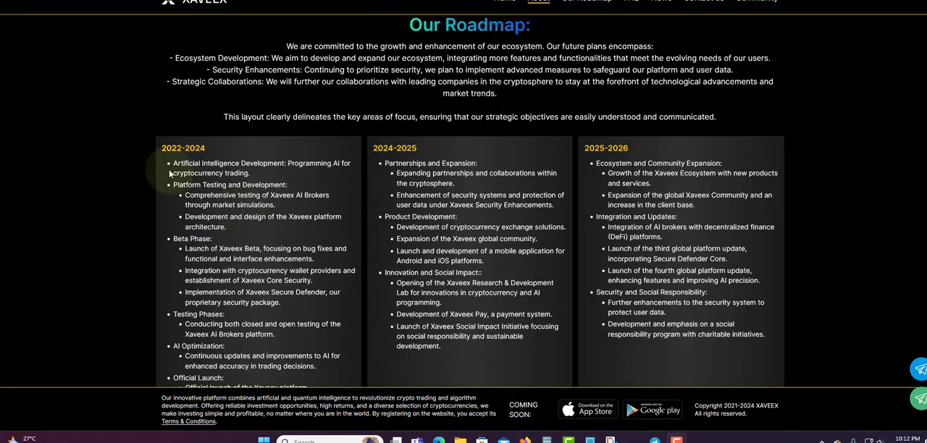
mouse_move(205, 161)
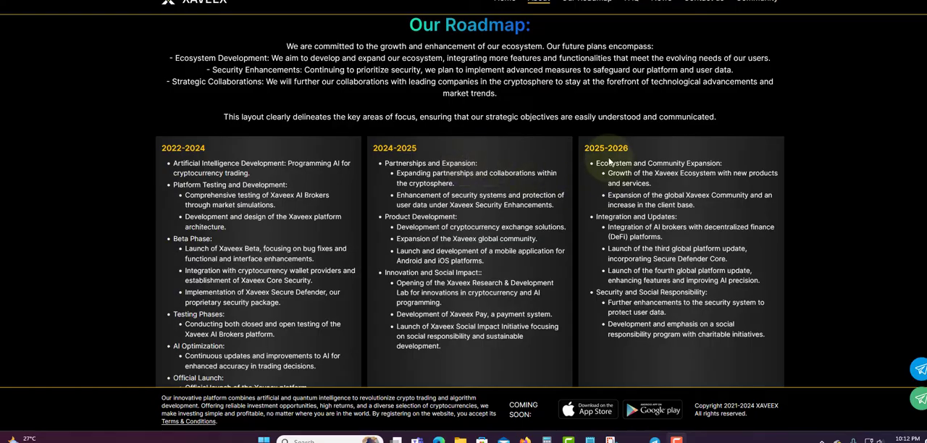
scroll("down", 3)
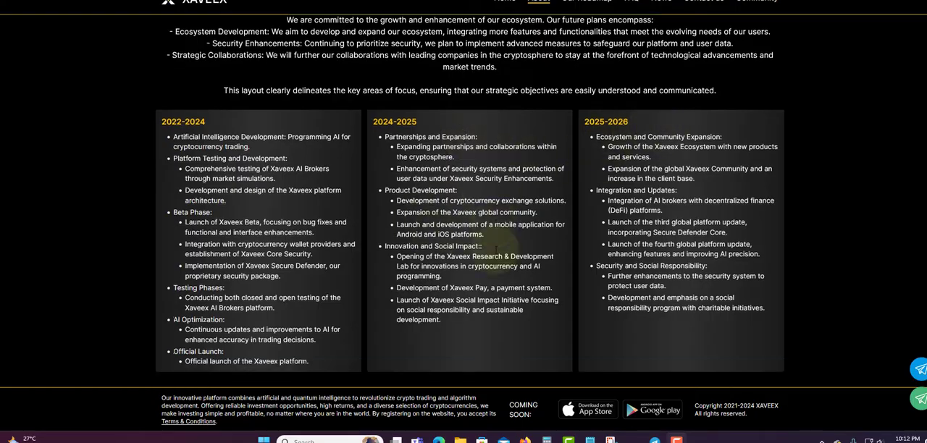
scroll("down", 3)
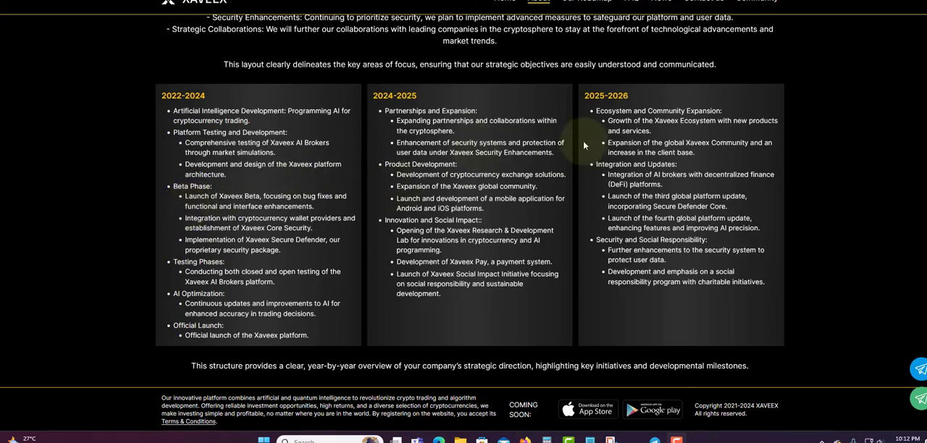
mouse_move(209, 127)
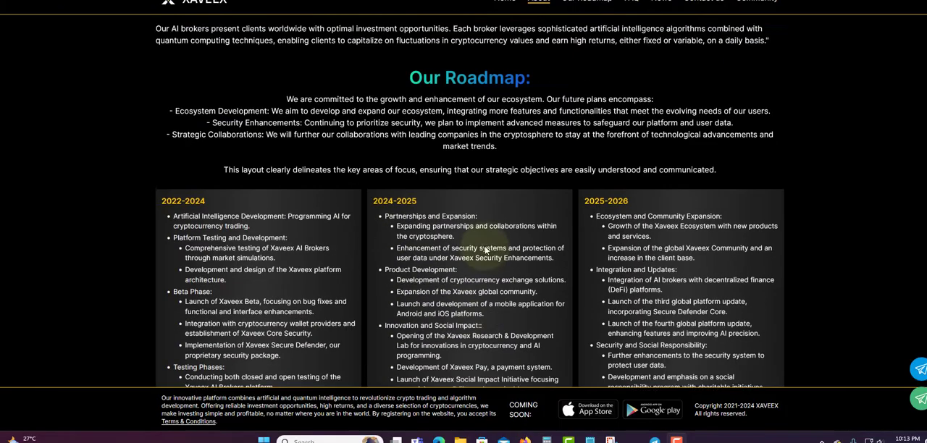
Return to the top and go to the XAVEEX.com Telegram group chat with 172 members
scroll("up", 3)
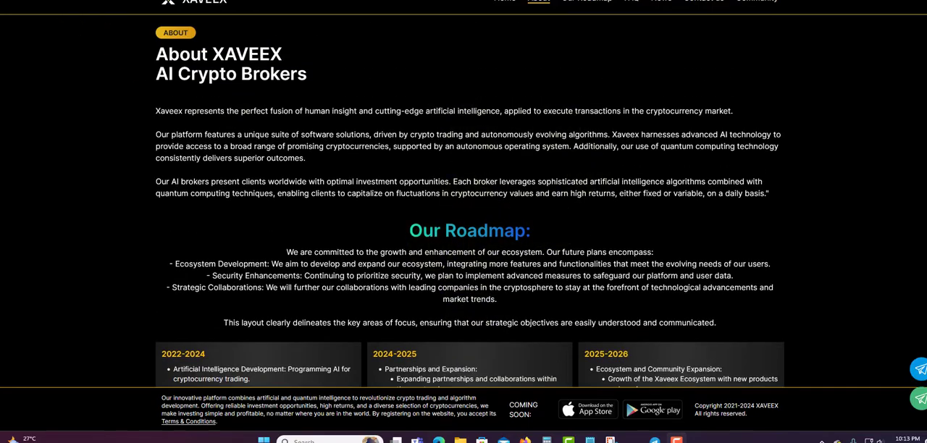
left_click(505, 2)
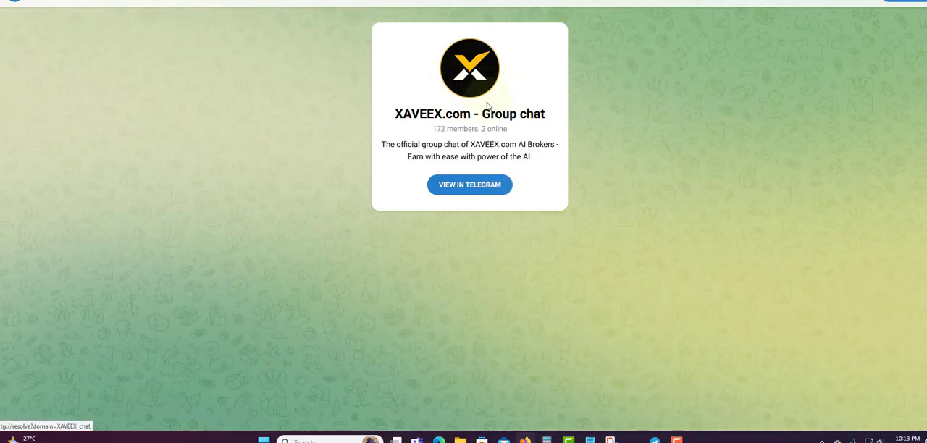
mouse_move(420, 49)
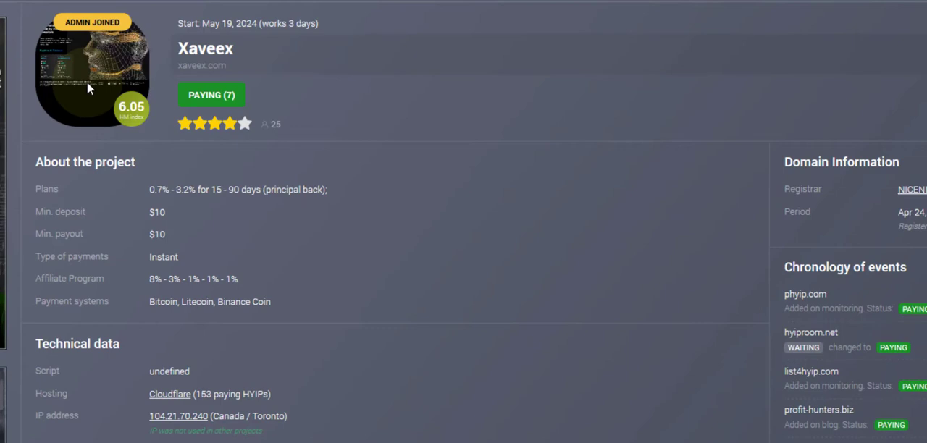
mouse_move(221, 40)
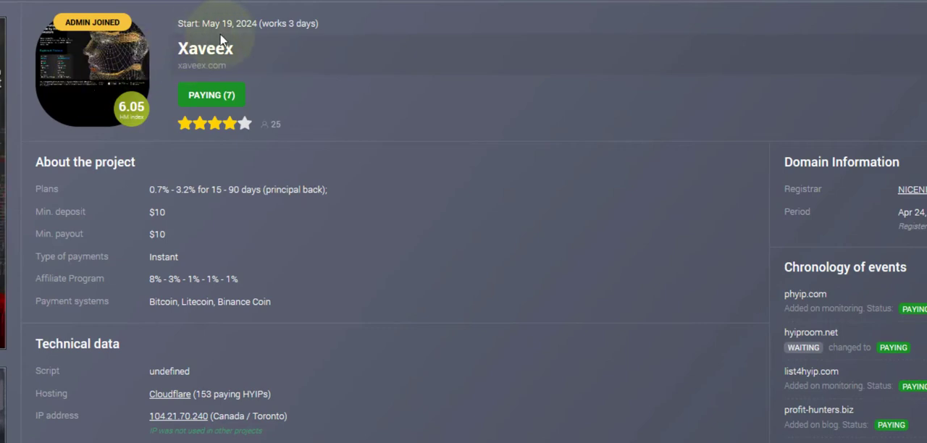
mouse_move(375, 29)
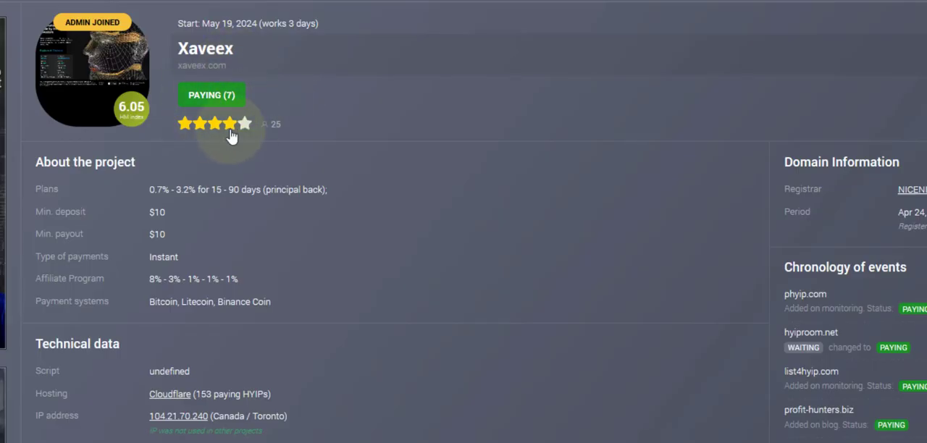
mouse_move(279, 130)
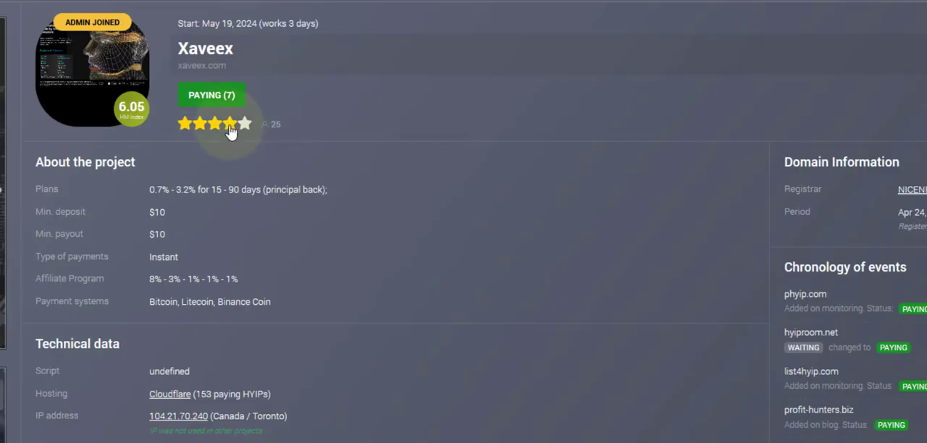
mouse_move(52, 242)
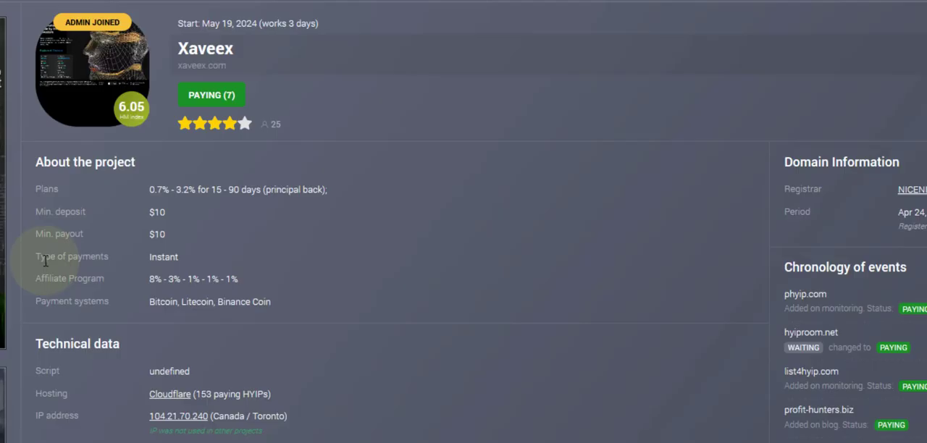
mouse_move(347, 252)
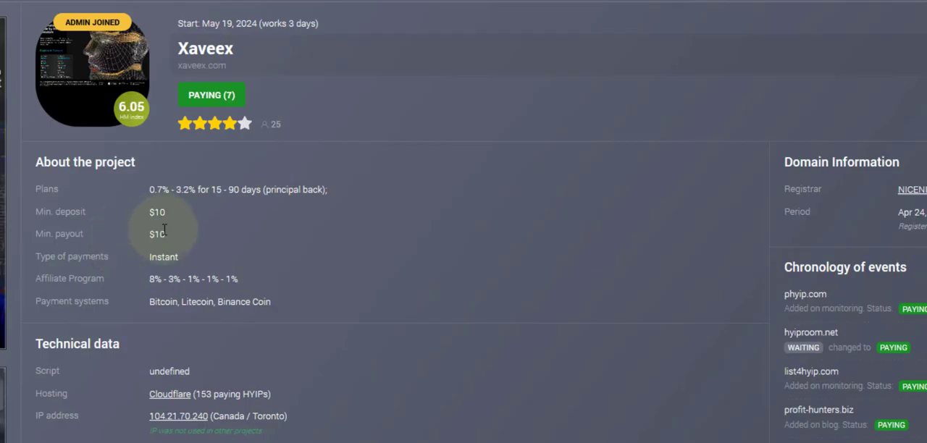
mouse_move(239, 261)
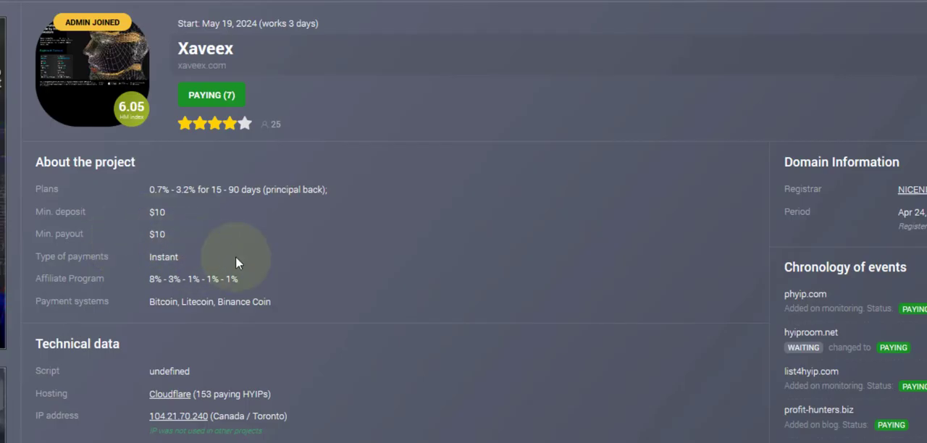
mouse_move(247, 170)
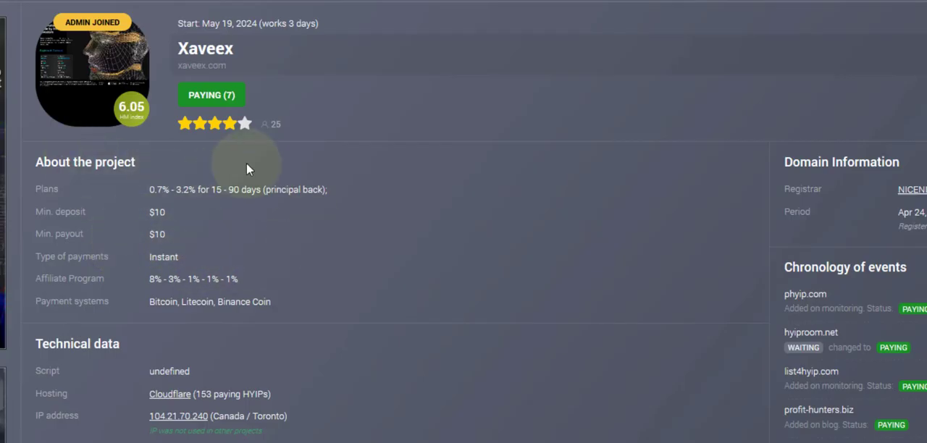